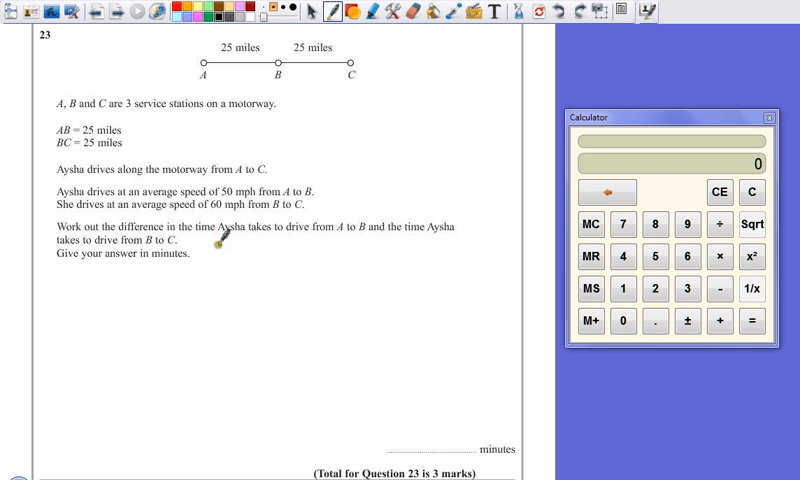
mouse_move(212, 50)
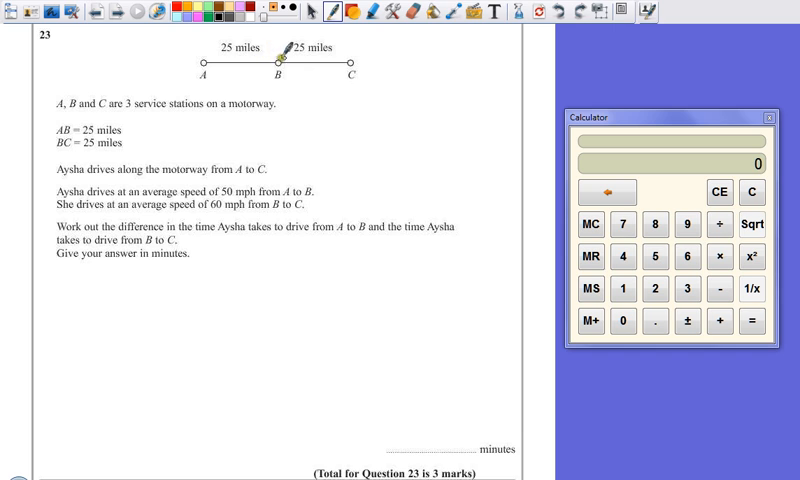
mouse_move(324, 80)
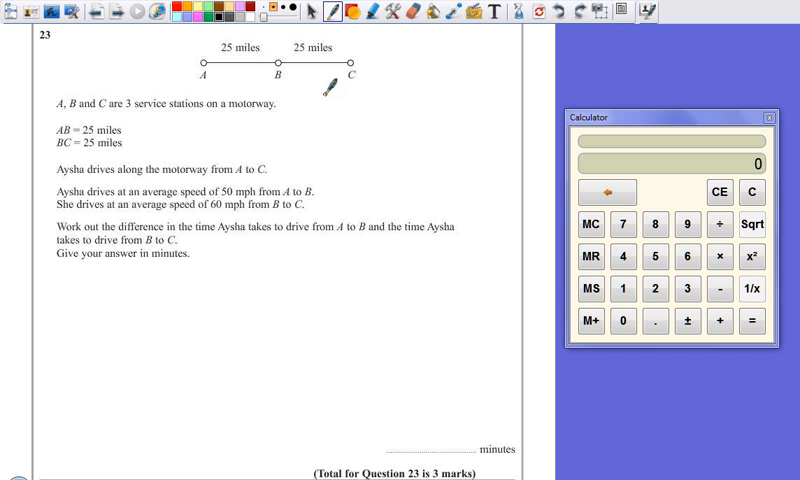
mouse_move(56, 290)
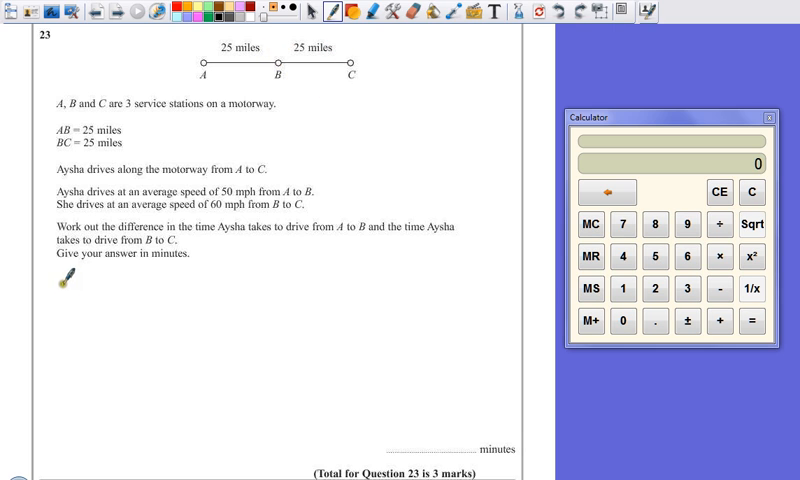
Handwrite "AB → 30" under question 23 with the pen as the first-stretch time.
click(76, 292)
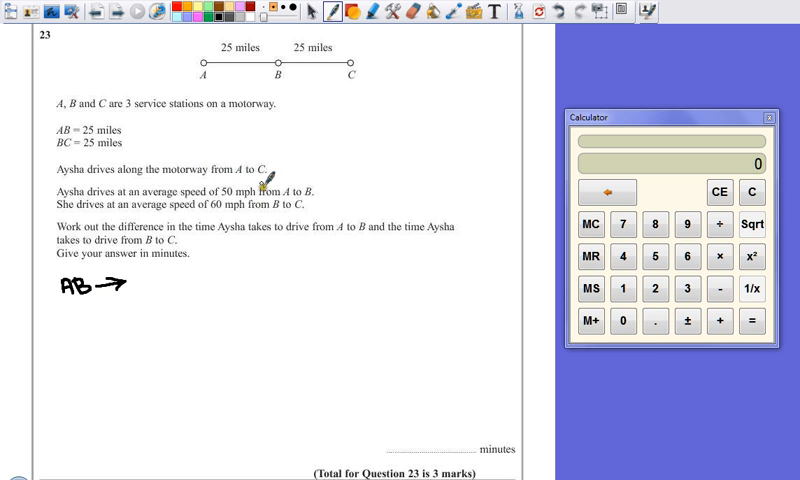
mouse_move(260, 188)
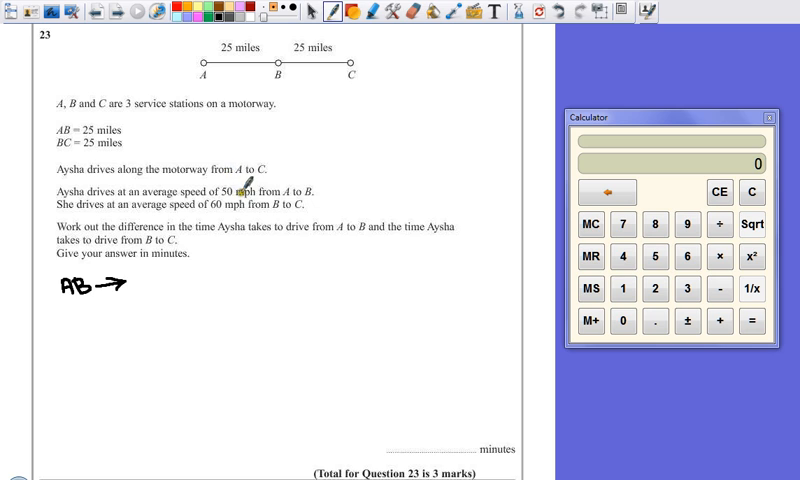
mouse_move(160, 256)
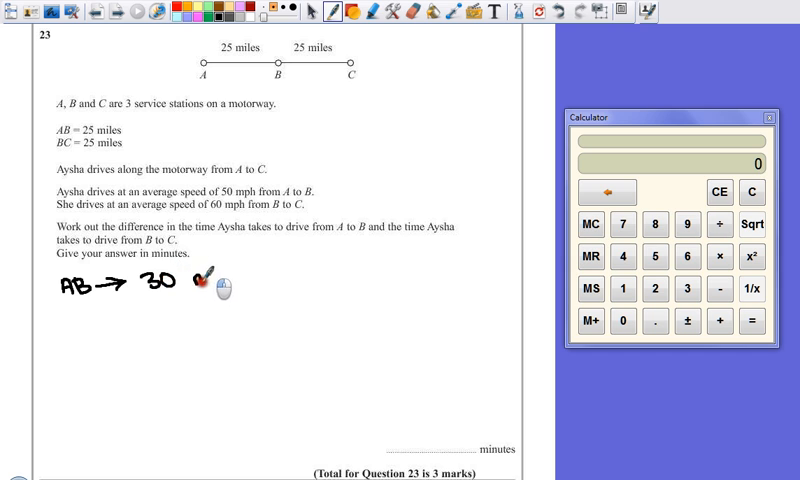
drag(200, 296, 246, 296)
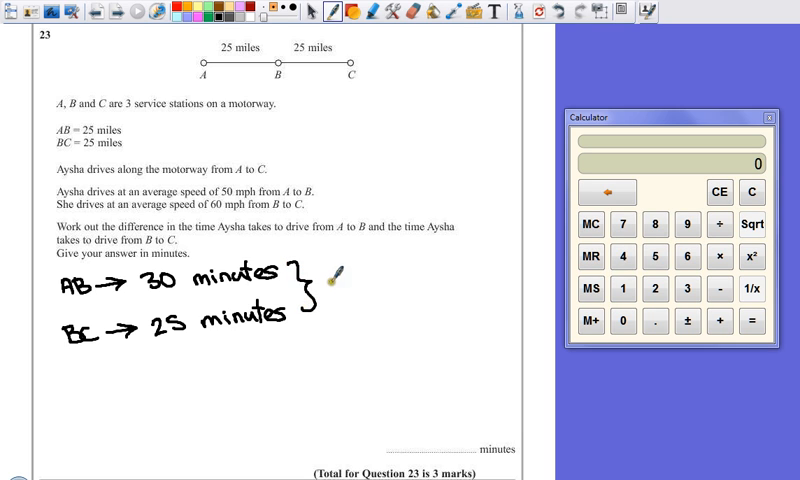
Handwrite "30 − 25 = 5 mins" beside the brace and enter 5 on the answer line.
text(30)
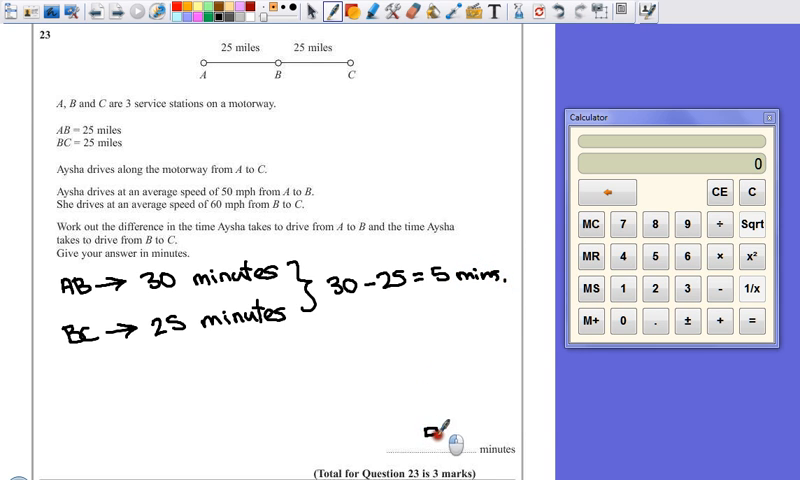
text(5)
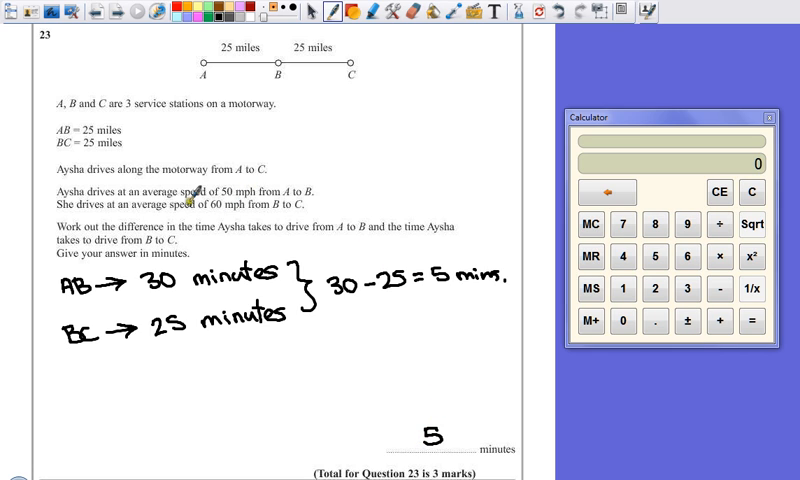